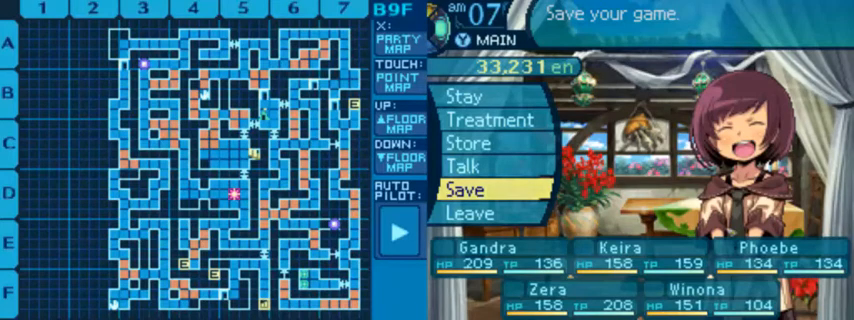
# - Leave Aman's Inn and return to the Armoroad town menu
pyautogui.click(474, 186)
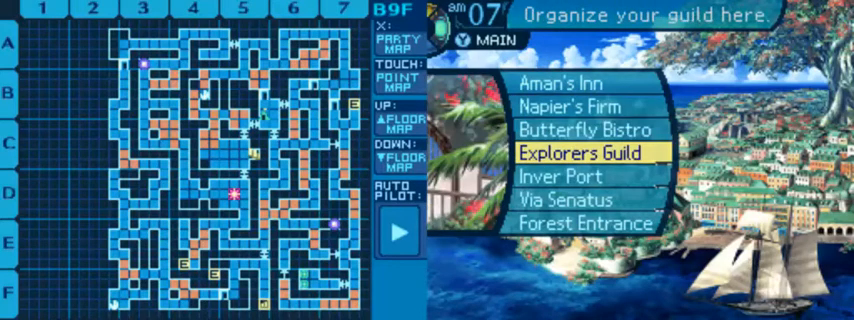
# - Head to Via Senatus to begin the audience about Armoroad's response
pyautogui.click(582, 154)
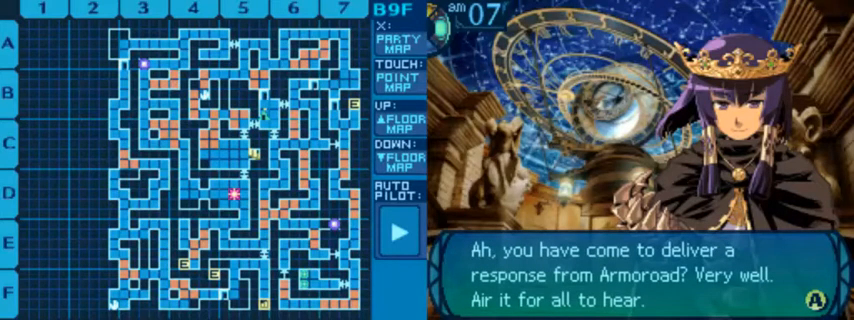
# - Advance the ruler's speech to its final line, accepting the charge to stop the Deep Ones
pyautogui.click(812, 300)
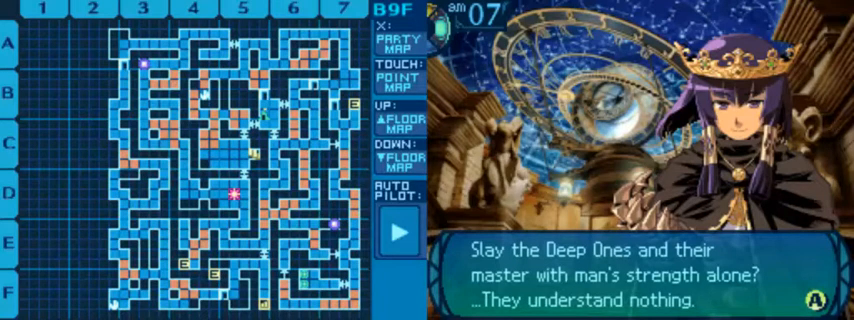
pyautogui.click(812, 300)
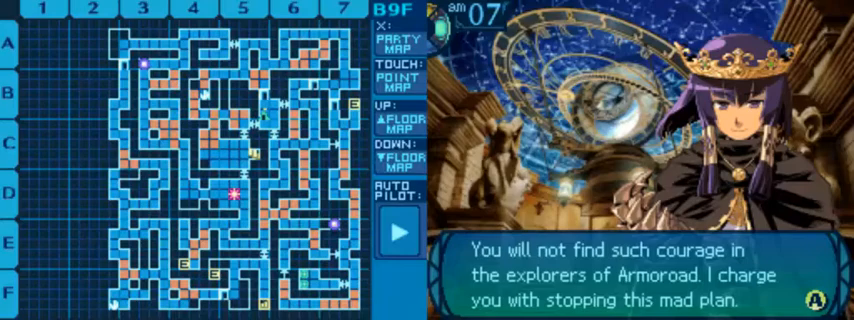
pyautogui.press('enter')
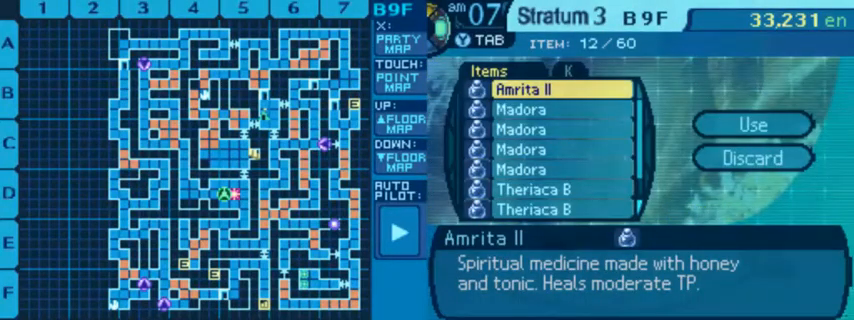
# - Scroll through the item bag's consumables, including the Amrita II medicine
pyautogui.scroll(-3)
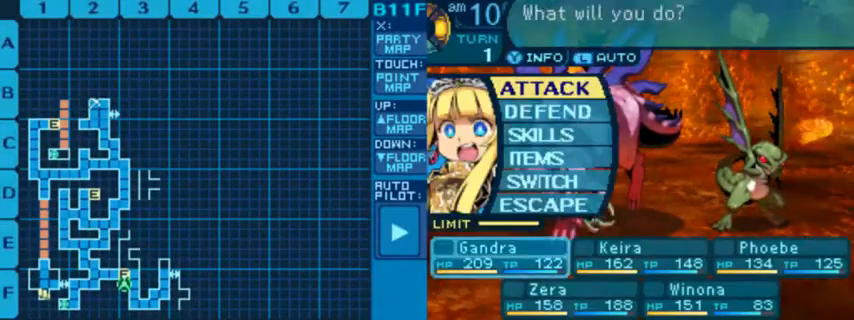
# - Enlarge the B11F map and bring up its map-editing palette
pyautogui.click(548, 134)
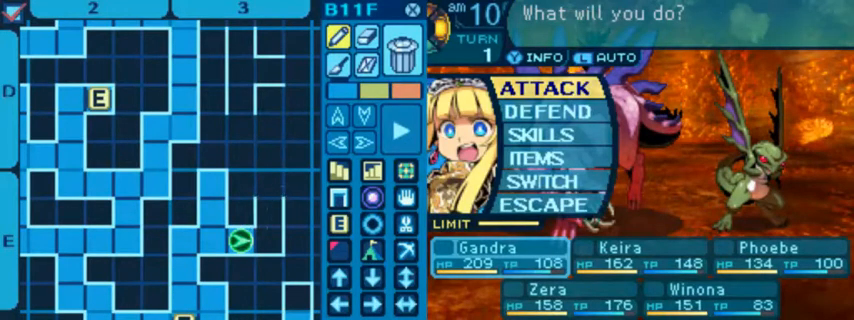
pyautogui.click(546, 96)
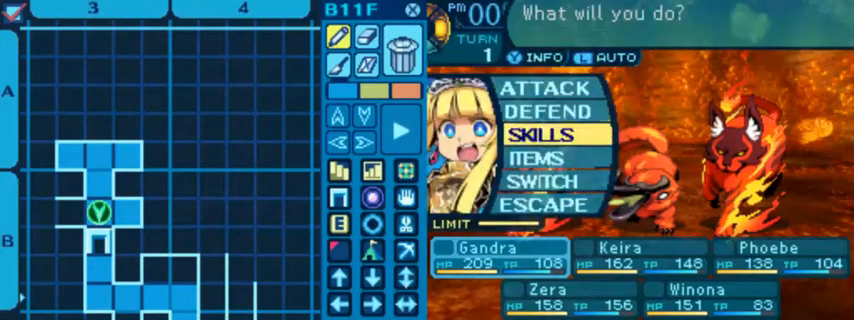
# - Have the first member use a skill and the next member defend against the Flame Lynx
pyautogui.click(544, 134)
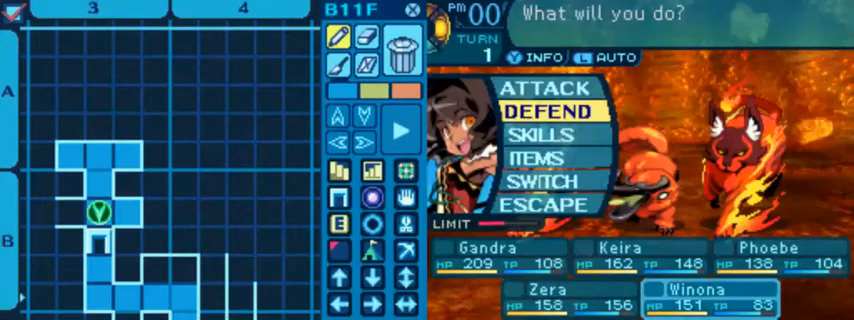
pyautogui.click(542, 132)
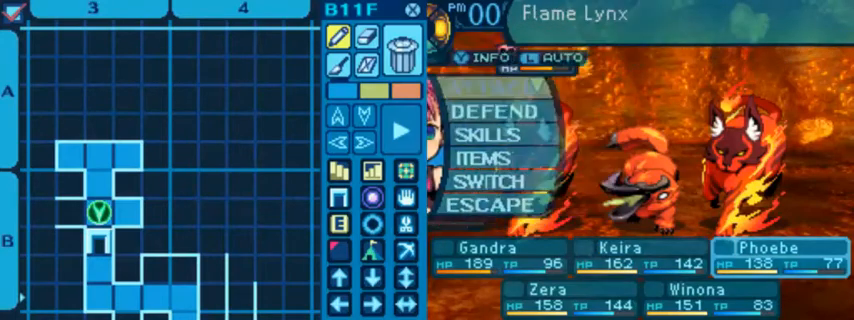
# - Advance the battle messages while the Flame Lynx attacks the party
pyautogui.click(492, 134)
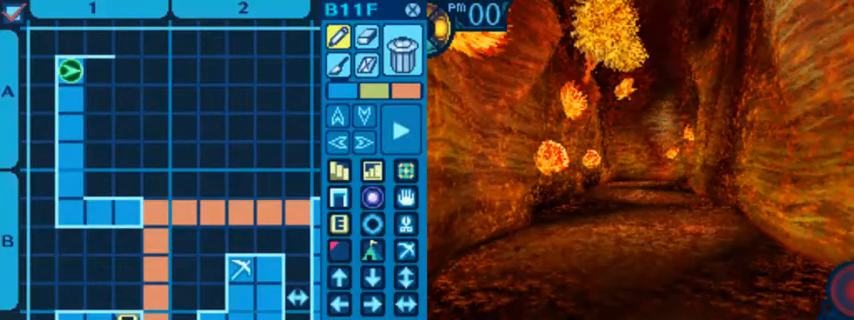
# - Walk onward through the B11F corridor until a fiery-beast encounter starts
pyautogui.press('Up')
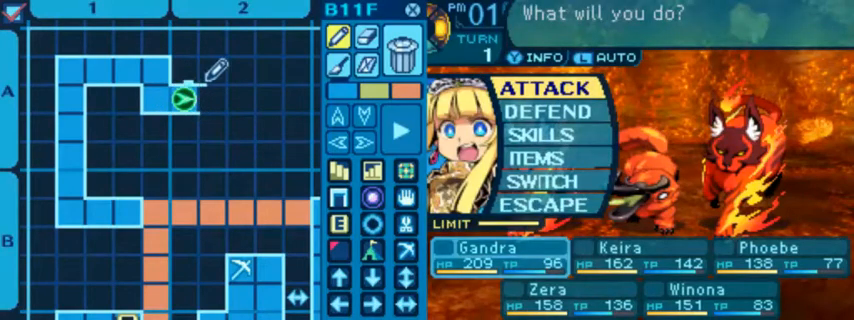
# - Have Gandra attack and Zera use a skill against the fire creatures
pyautogui.click(542, 136)
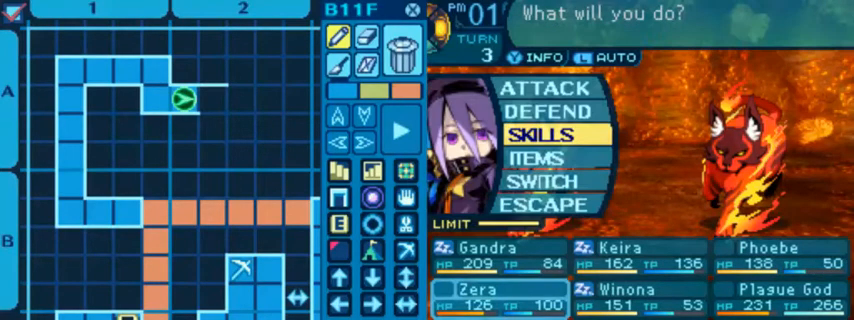
pyautogui.click(550, 130)
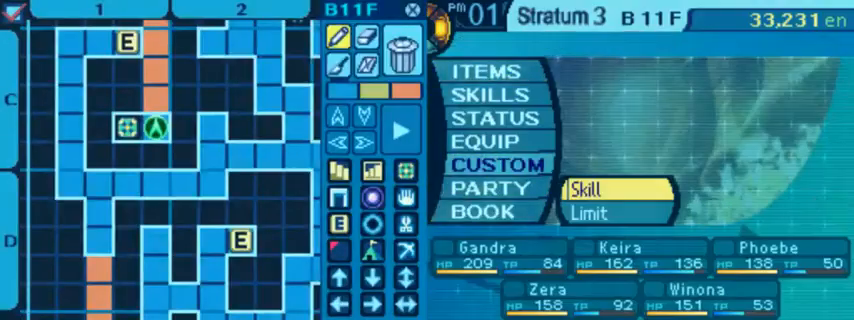
# - View the party's skill customisation in the camp menu before walking on
pyautogui.click(604, 212)
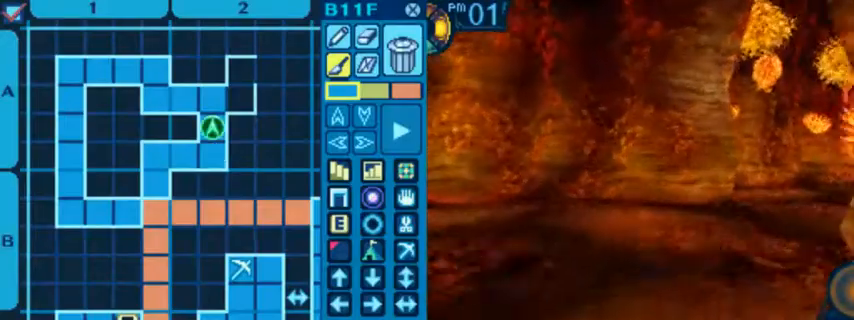
# - Walk forward along the B11F corridor until two new monsters ambush the party
pyautogui.press('Up')
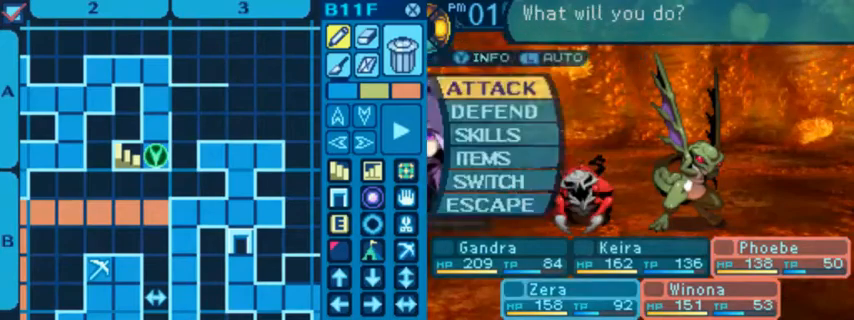
# - Assign Gandra's battle action against the red beast and green goblin
pyautogui.click(478, 88)
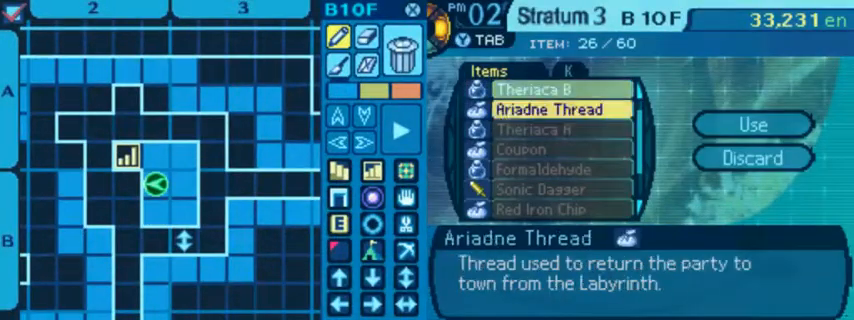
# - Warp to town with the Ariadne Thread and browse the shop's consumables such as Blaze Oil
pyautogui.click(756, 124)
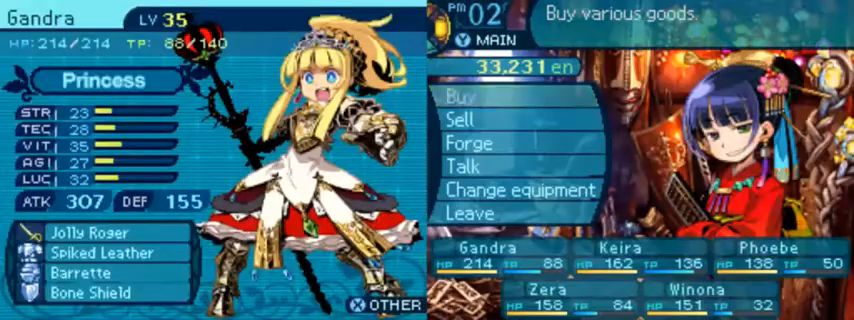
pyautogui.click(484, 100)
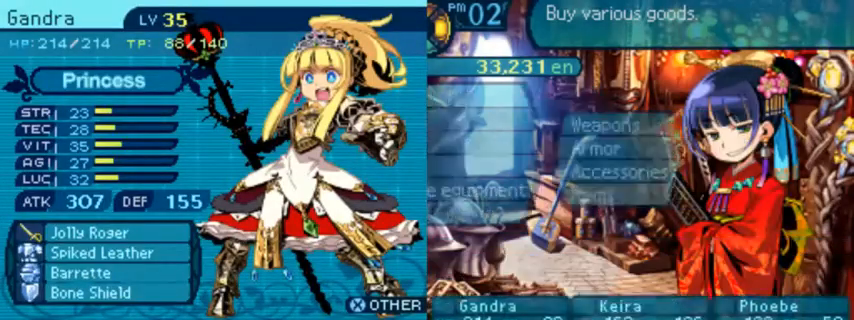
pyautogui.click(600, 128)
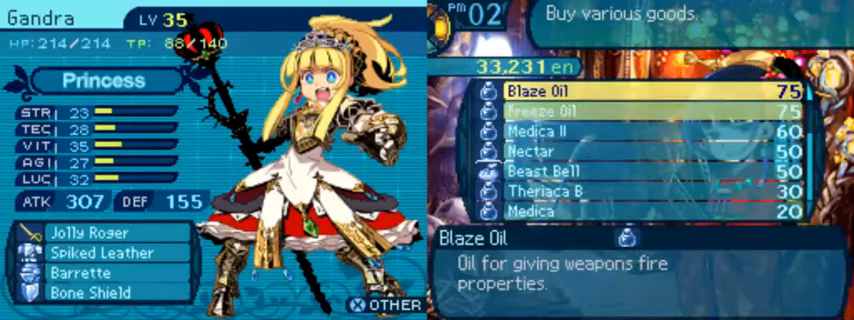